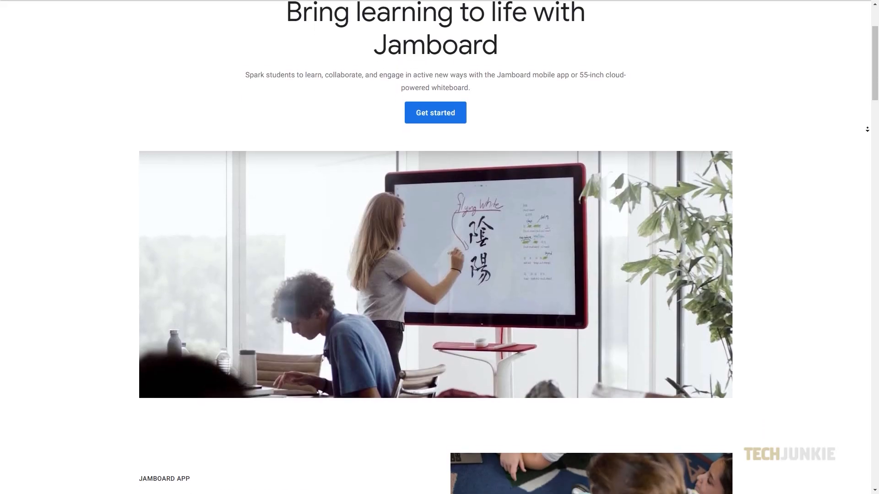
Step: Scroll down through the page before building the new jam's content
scroll("down", 3)
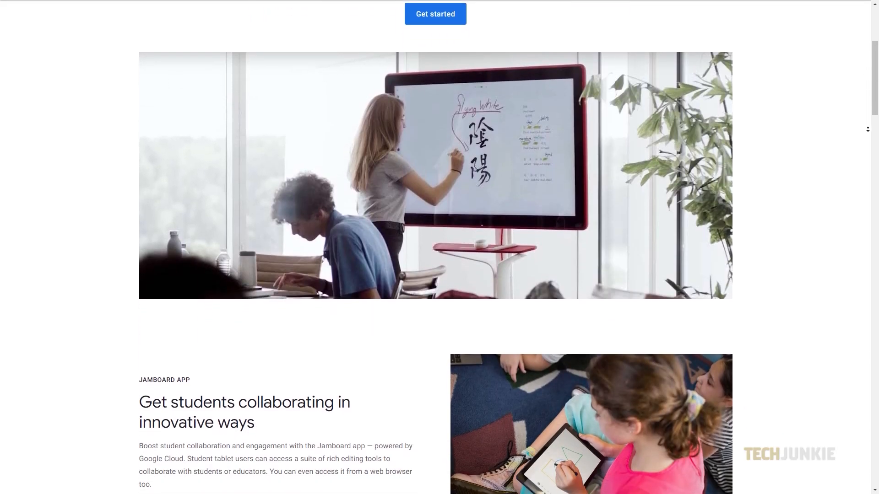
scroll("down", 3)
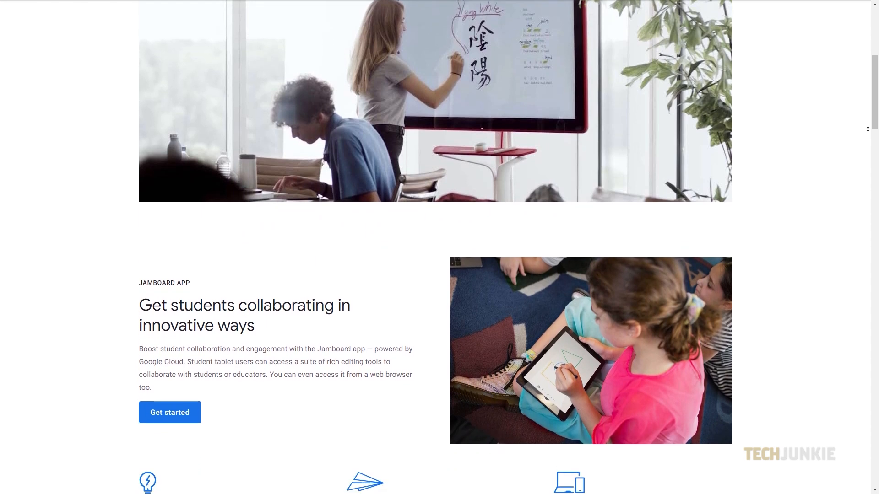
scroll("down", 3)
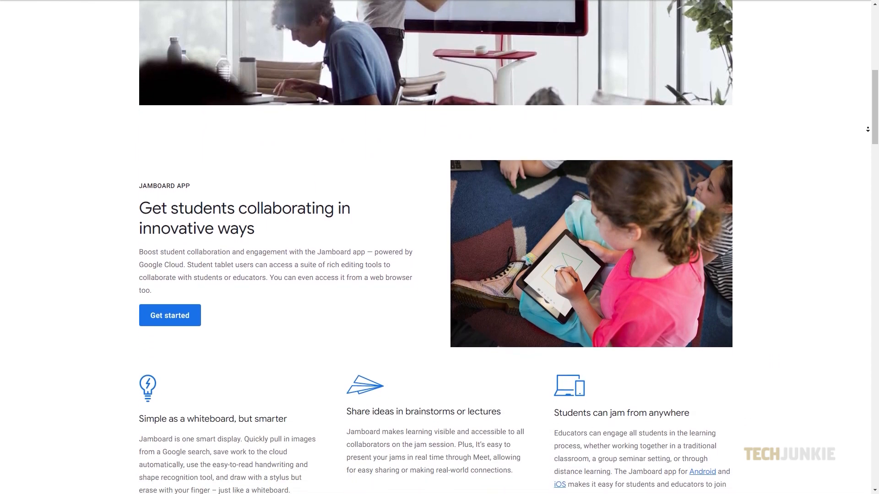
scroll("down", 3)
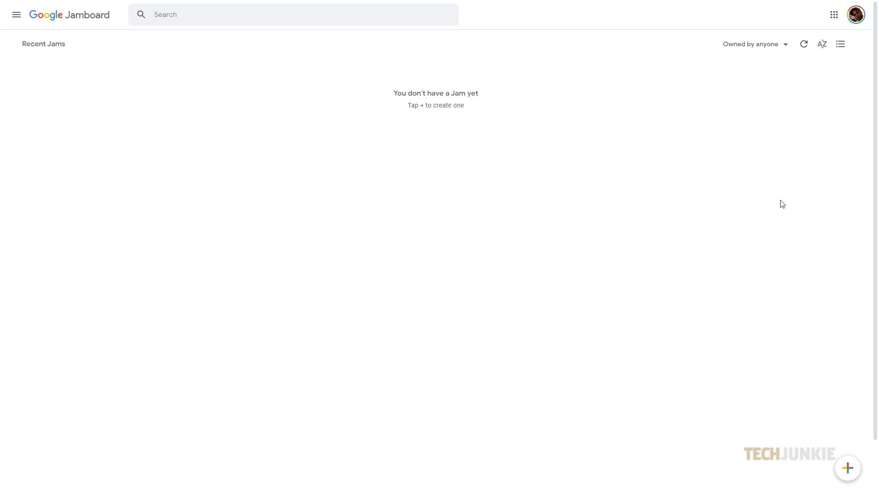
mouse_move(819, 369)
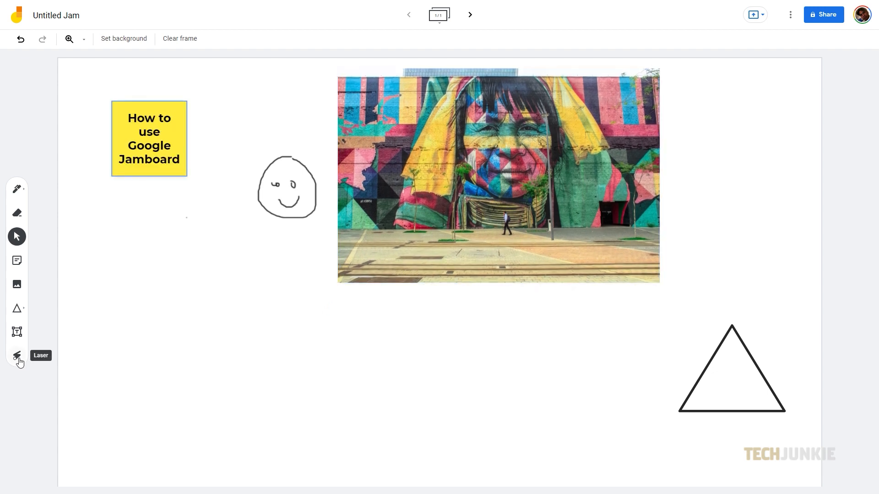
Step: Switch to the laser pointer, then give the frame a Blue line background
left_click(17, 355)
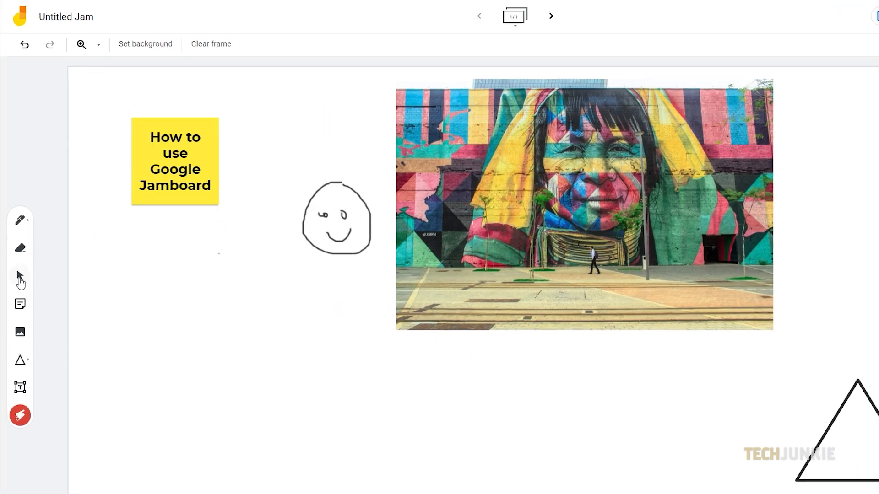
left_click(145, 44)
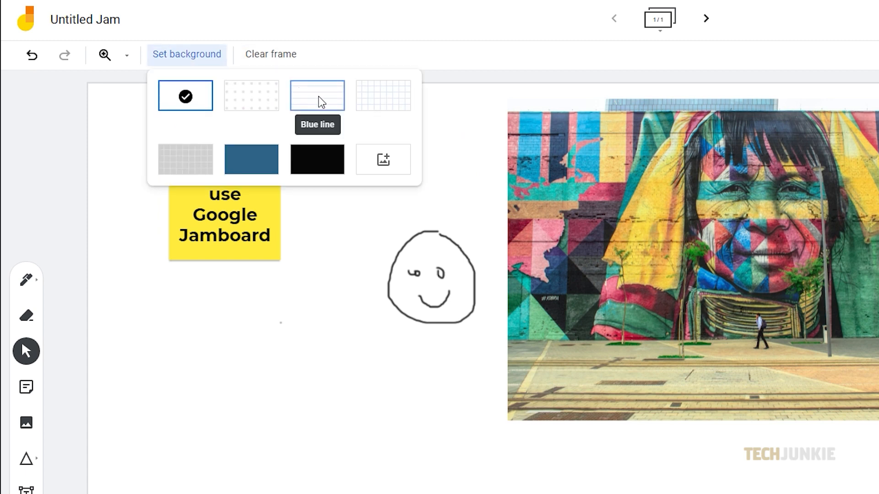
left_click(317, 95)
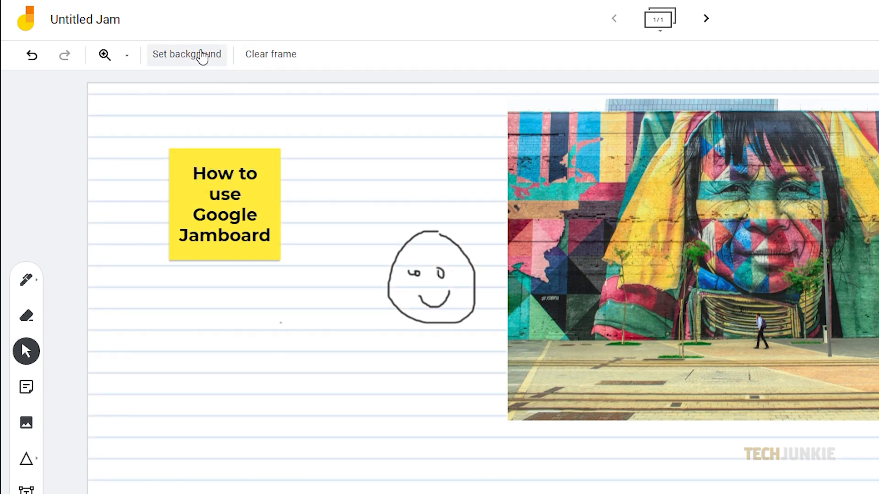
mouse_move(823, 298)
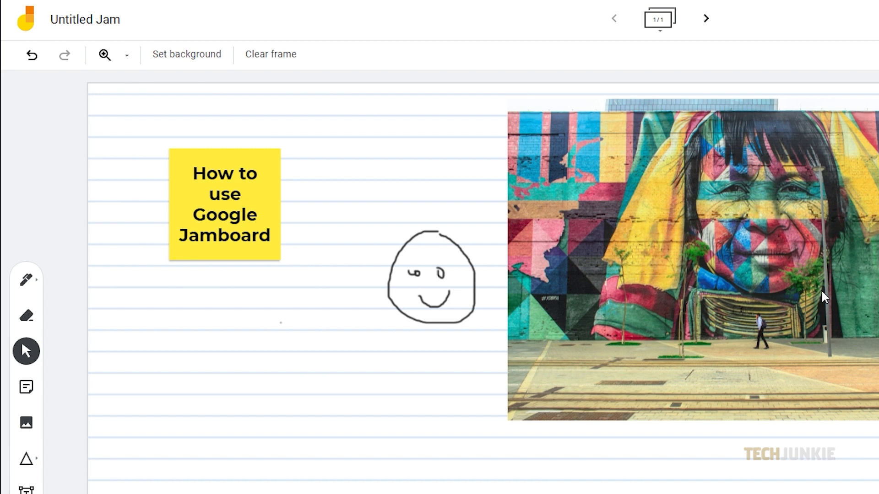
mouse_move(271, 54)
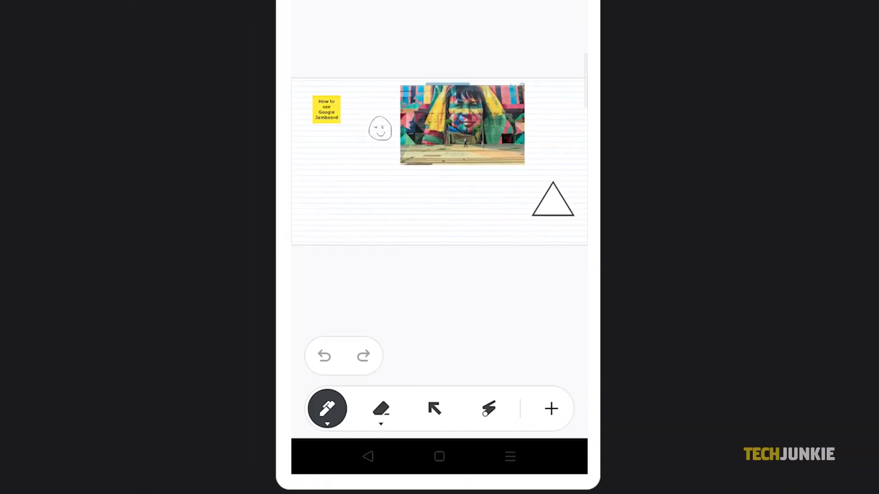
Step: In the mobile app, switch to the eraser and review the frames overview, leaving the grid background set
left_click(381, 409)
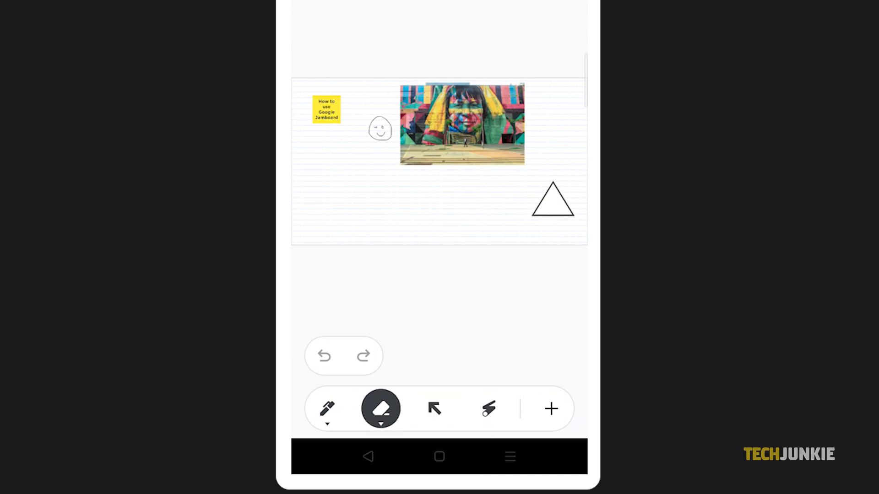
left_click(550, 408)
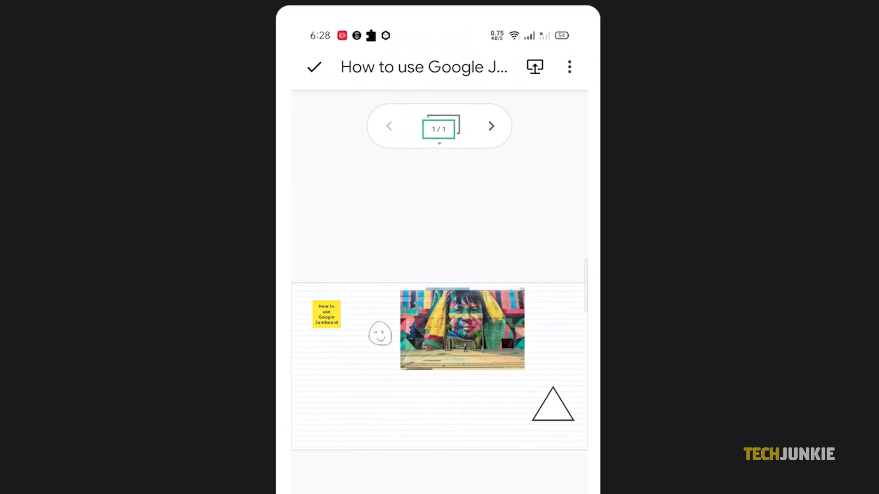
left_click(438, 129)
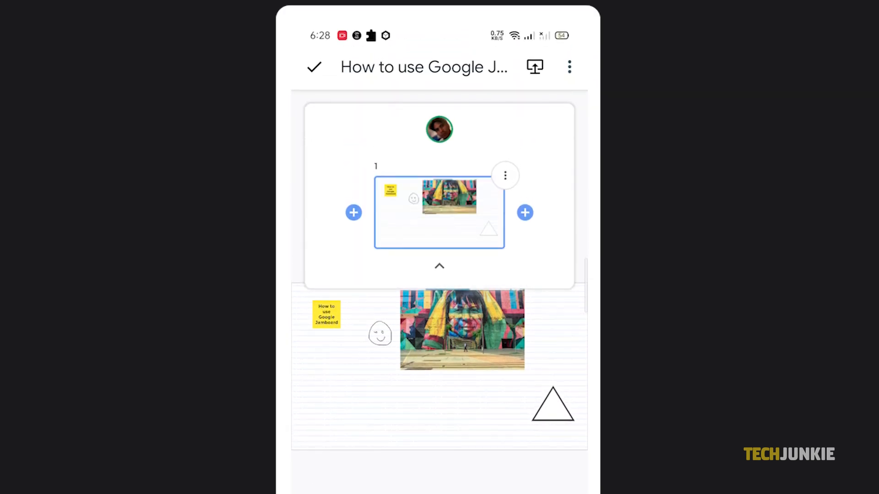
left_click(504, 175)
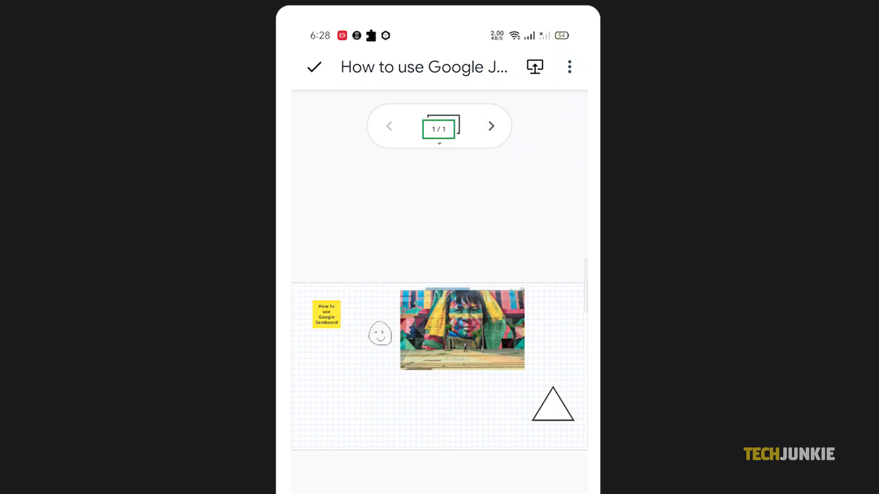
Step: Cancel the Clear frame prompt to keep the content, then add a second frame
scroll("down", 3)
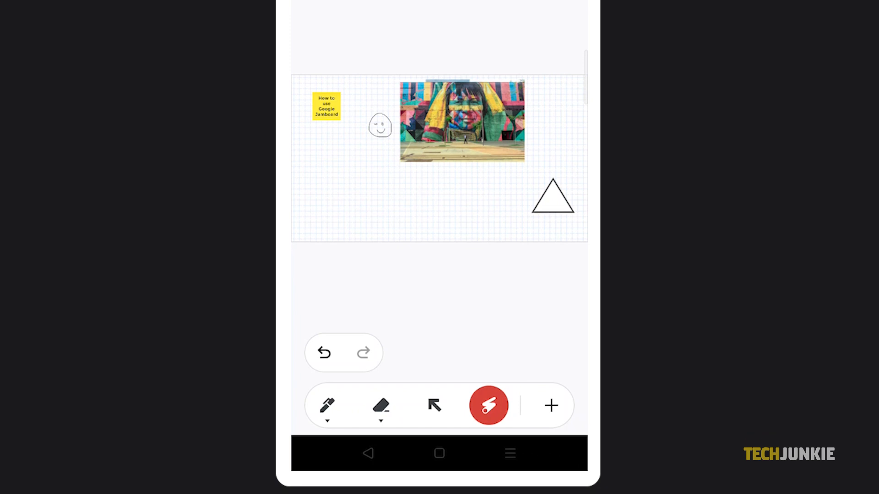
left_click(488, 406)
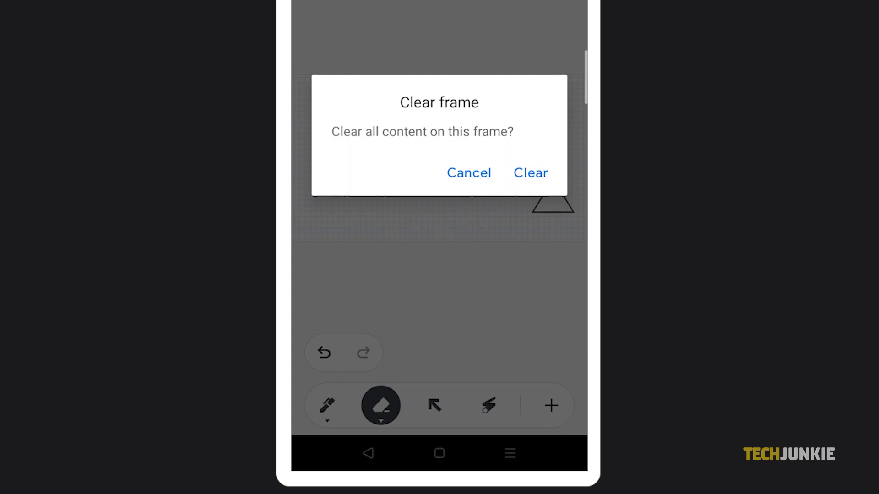
left_click(468, 173)
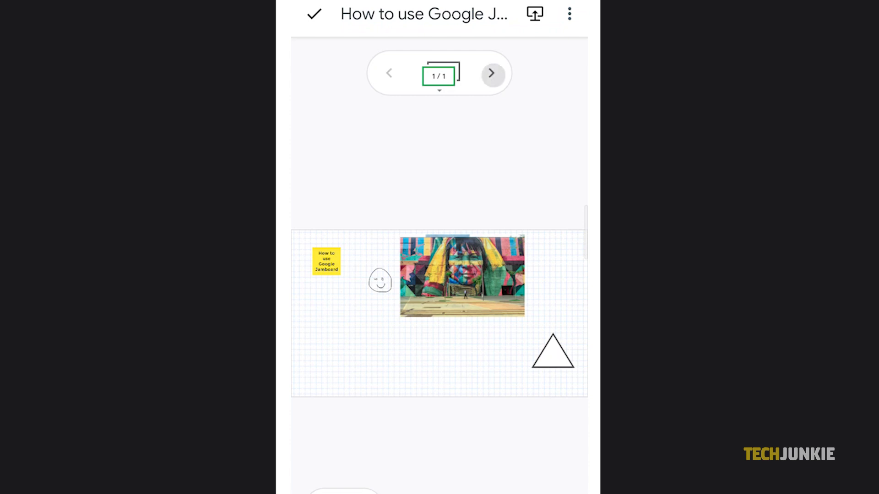
left_click(491, 73)
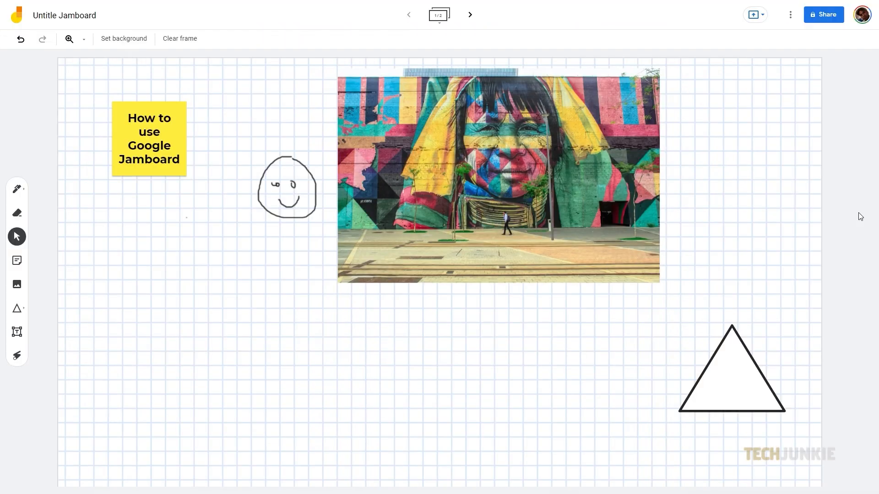
mouse_move(507, 103)
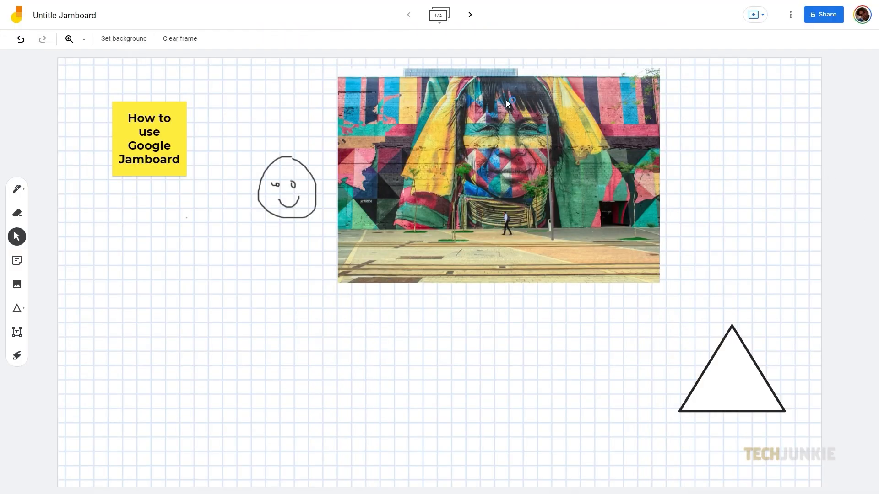
Step: Rename the jam to 'How to use Google Jamboard' and confirm
left_click(64, 15)
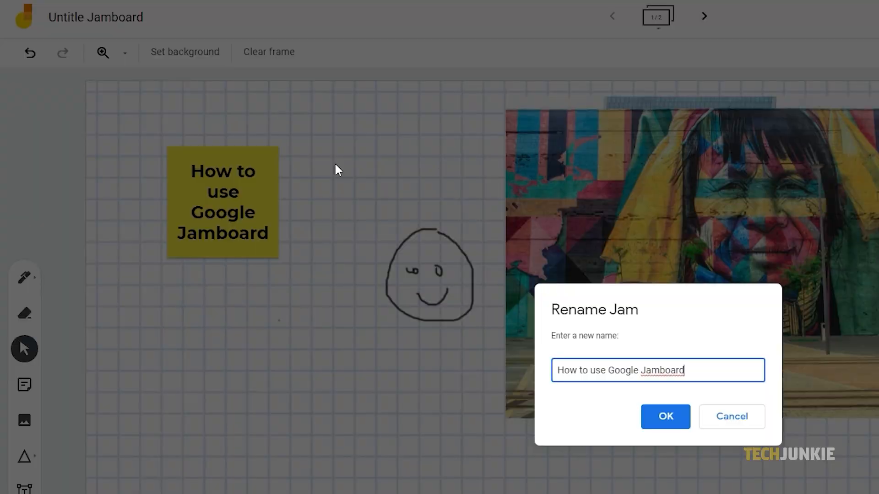
left_click(665, 416)
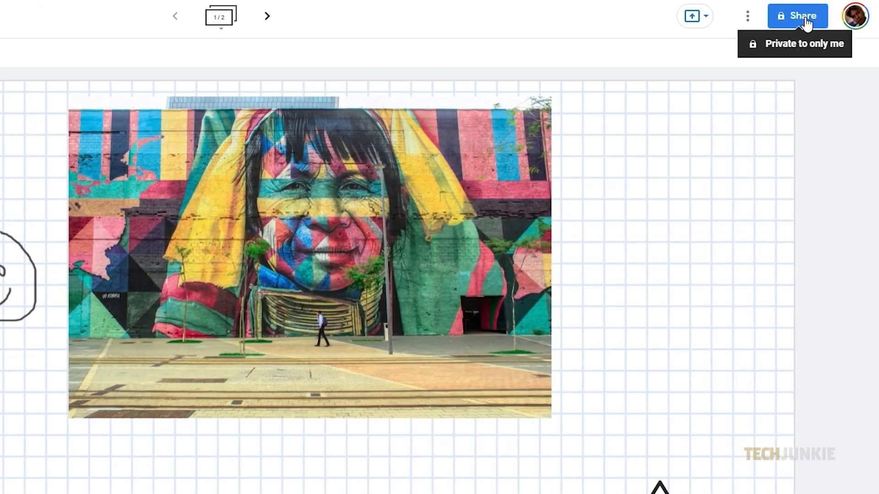
Step: Draft an Editor invitation with the message 'My Jamboard', then cancel it unsent
left_click(796, 15)
type("Anrym MP")
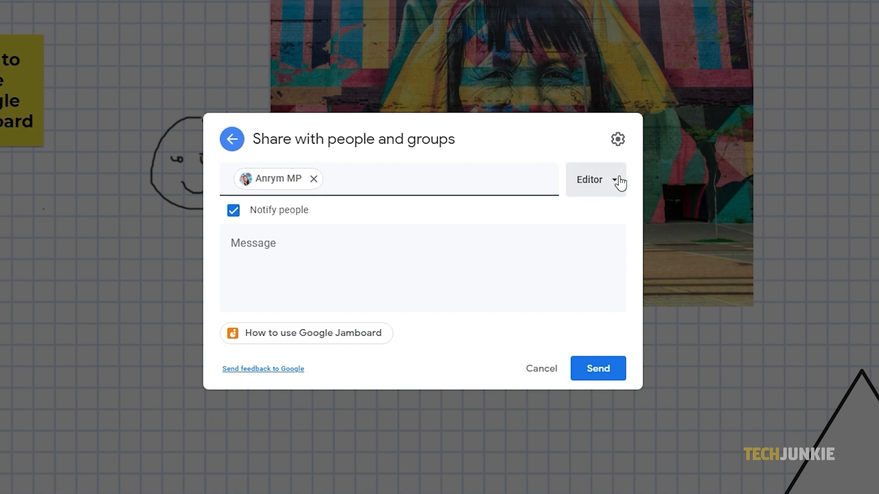
left_click(595, 180)
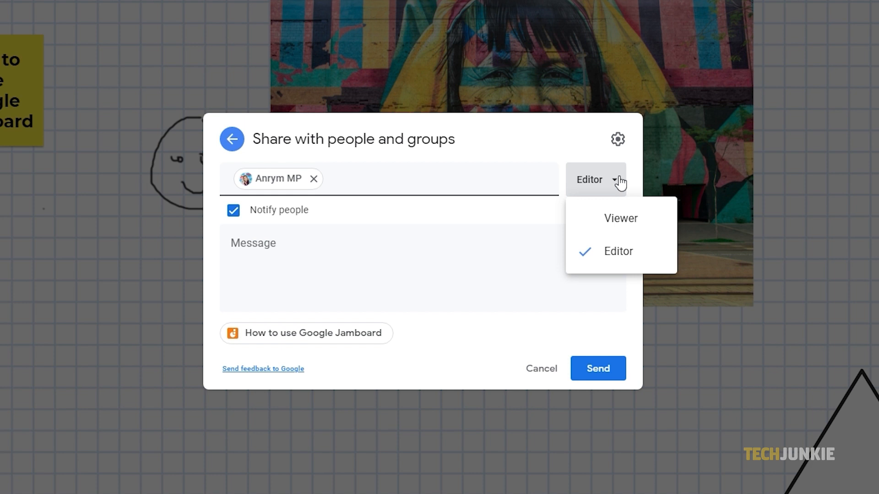
type("M<")
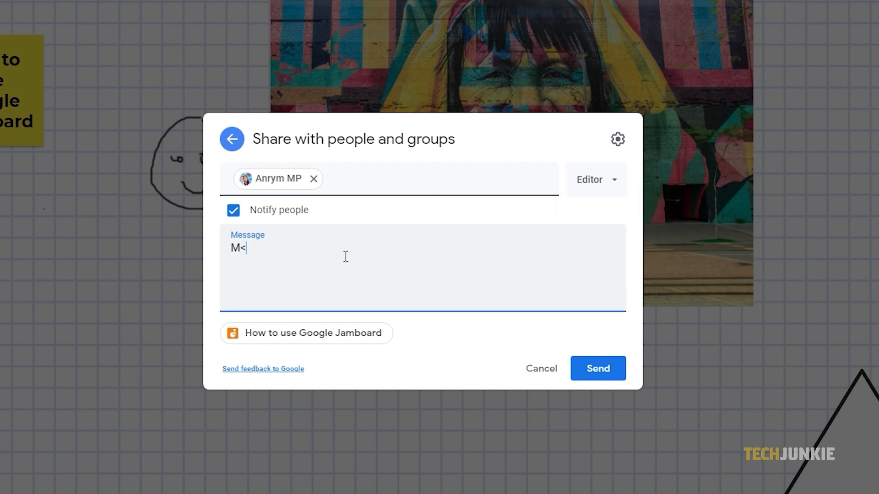
type("My Ja")
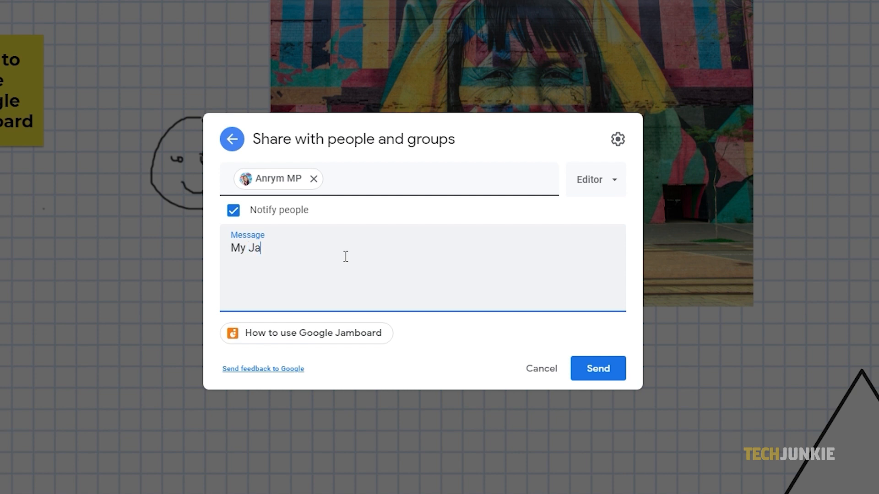
type("mboard")
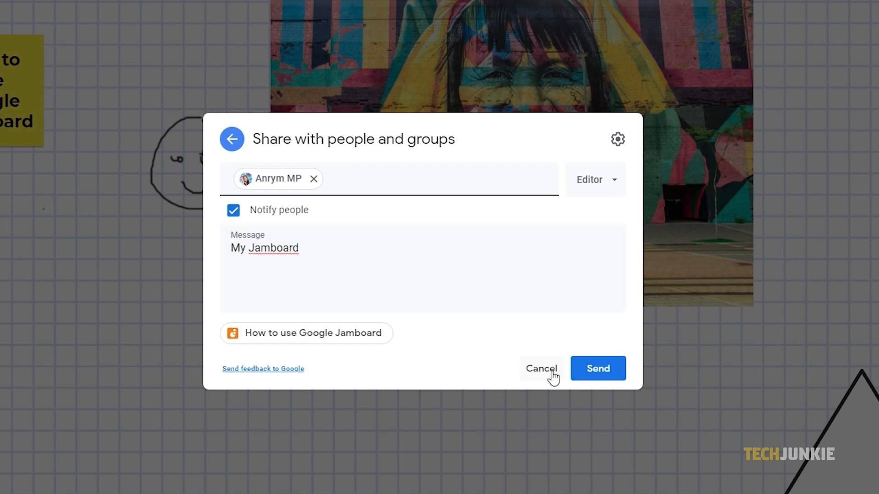
left_click(540, 368)
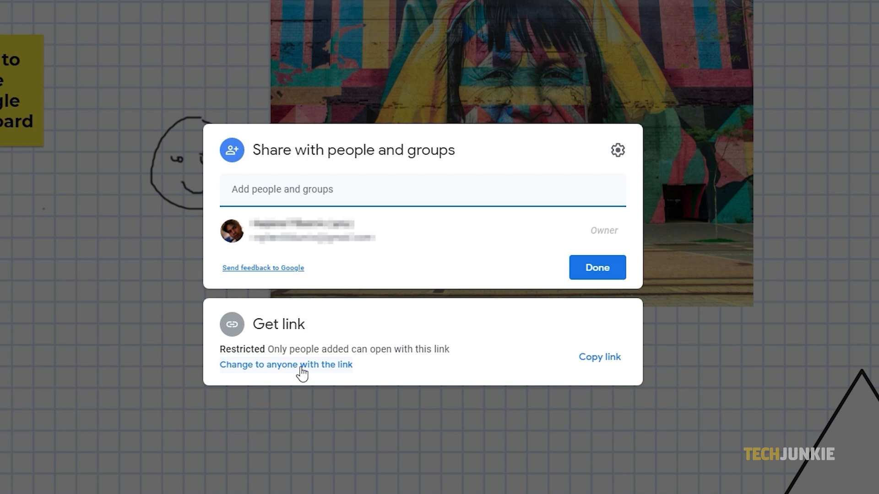
Step: Change the link to anyone with the link, keeping Viewer access
left_click(285, 364)
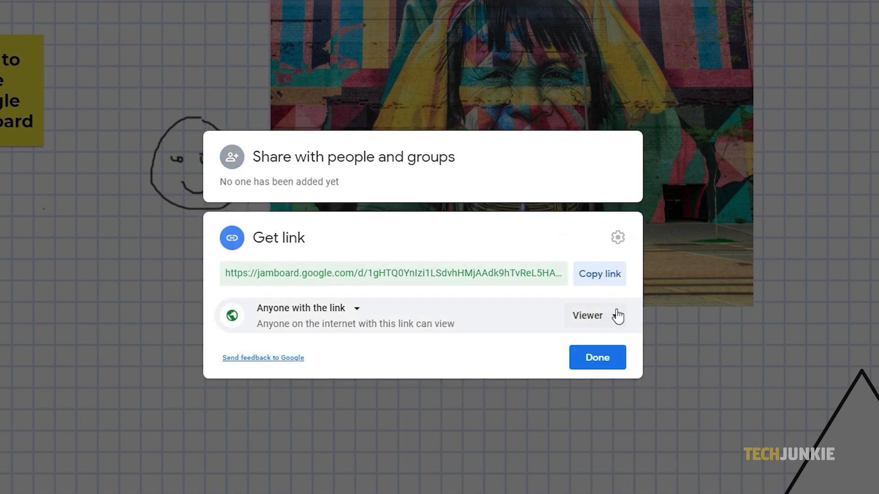
left_click(593, 315)
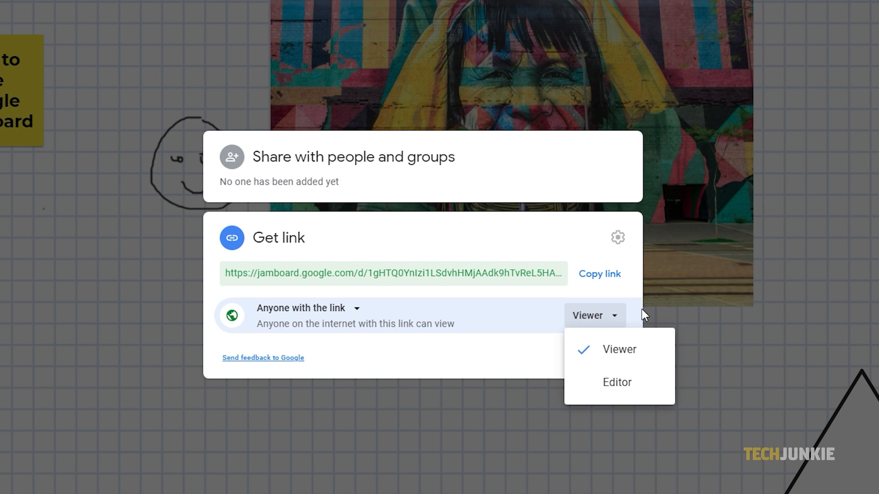
left_click(619, 349)
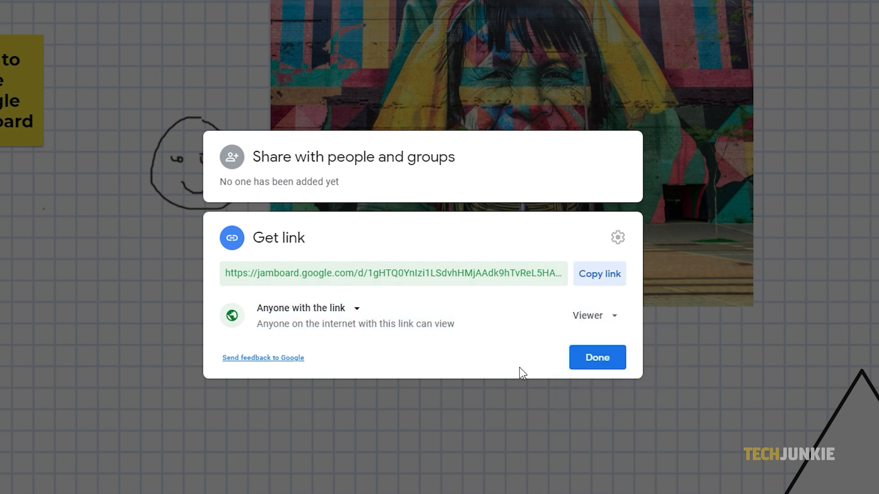